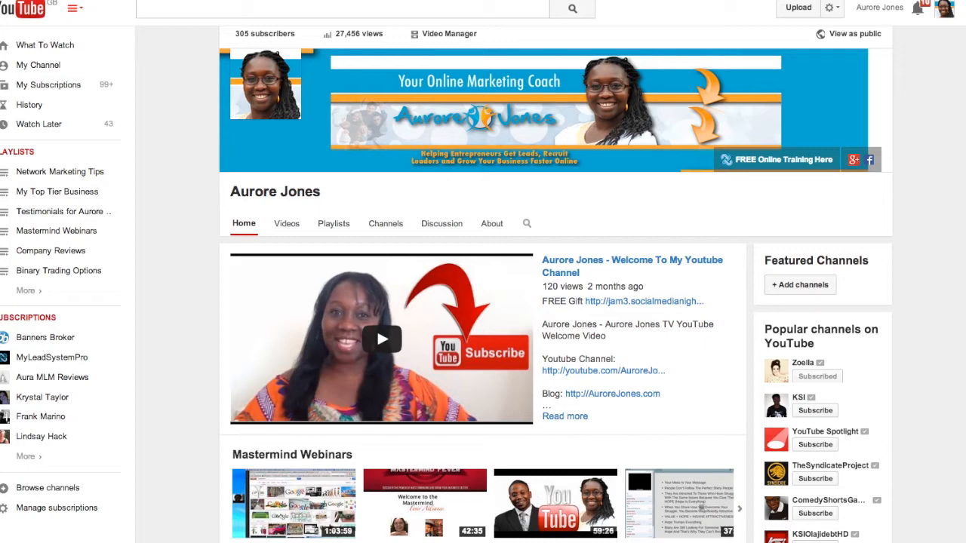
mouse_move(925, 127)
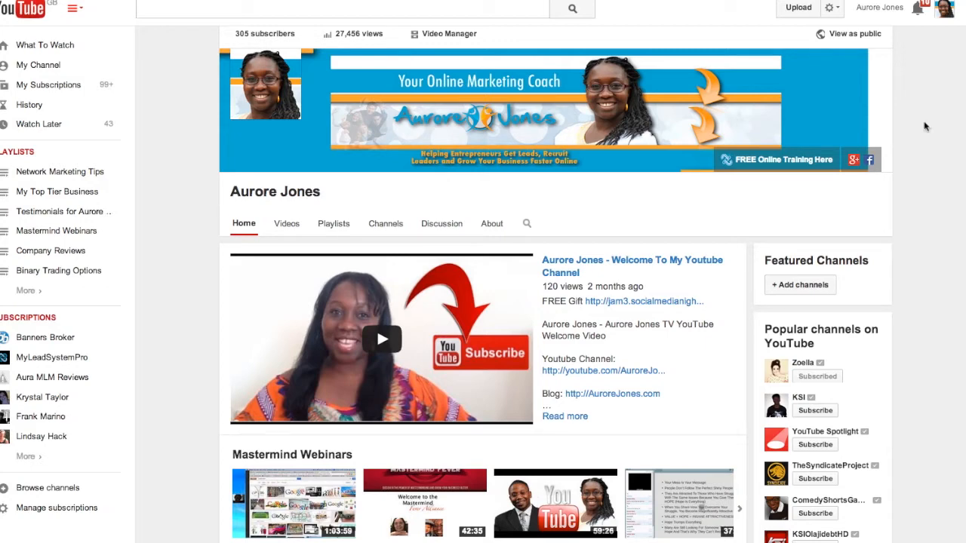
Review the 17 listed Google products, then begin creating a new archive
scroll("down", 3)
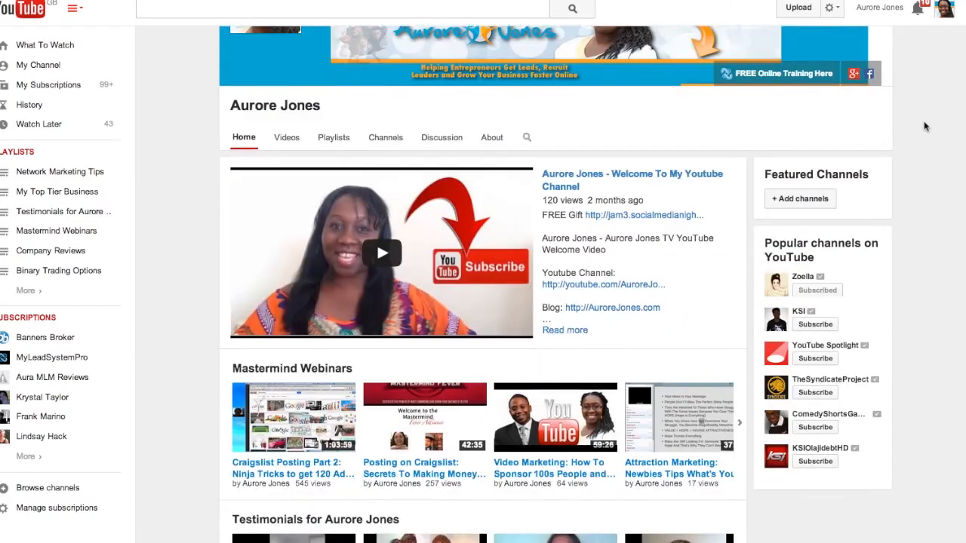
scroll("down", 3)
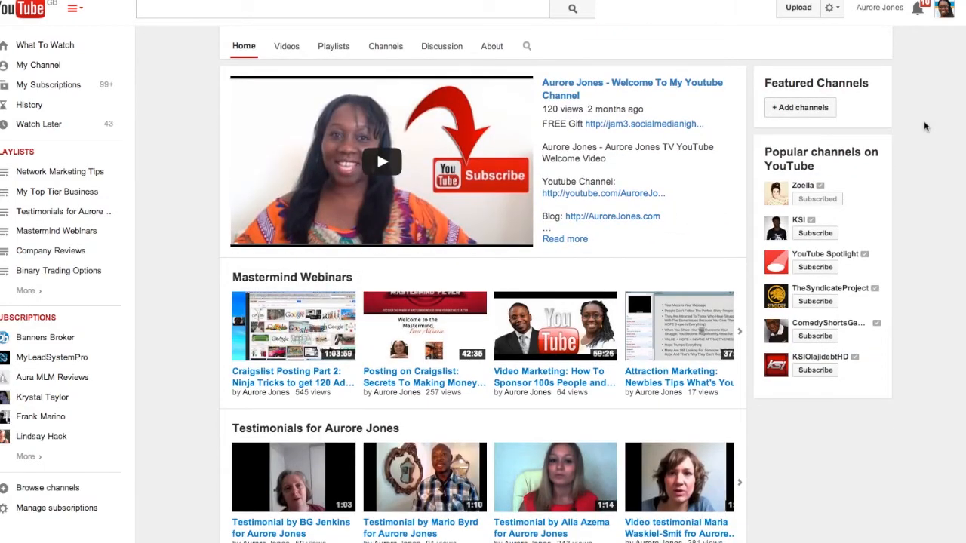
scroll("down", 3)
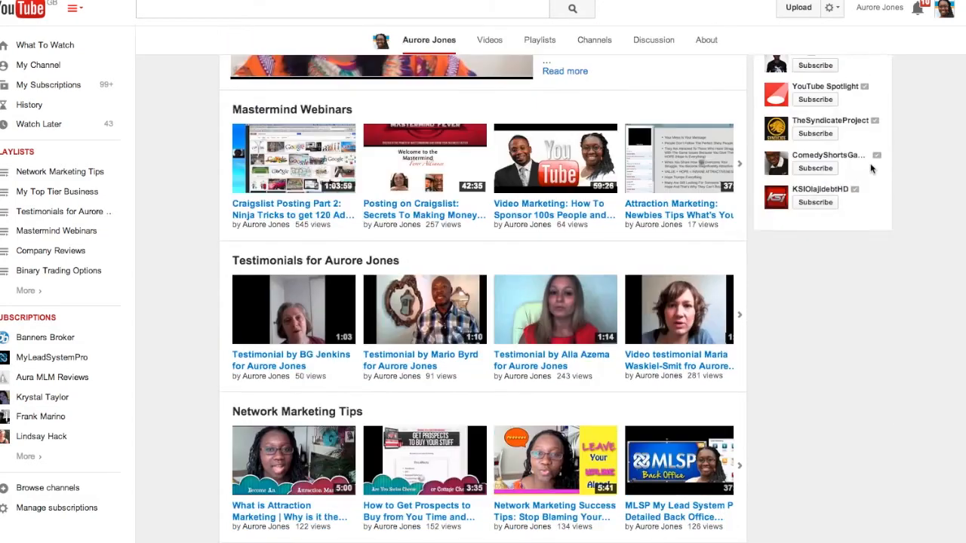
scroll("down", 3)
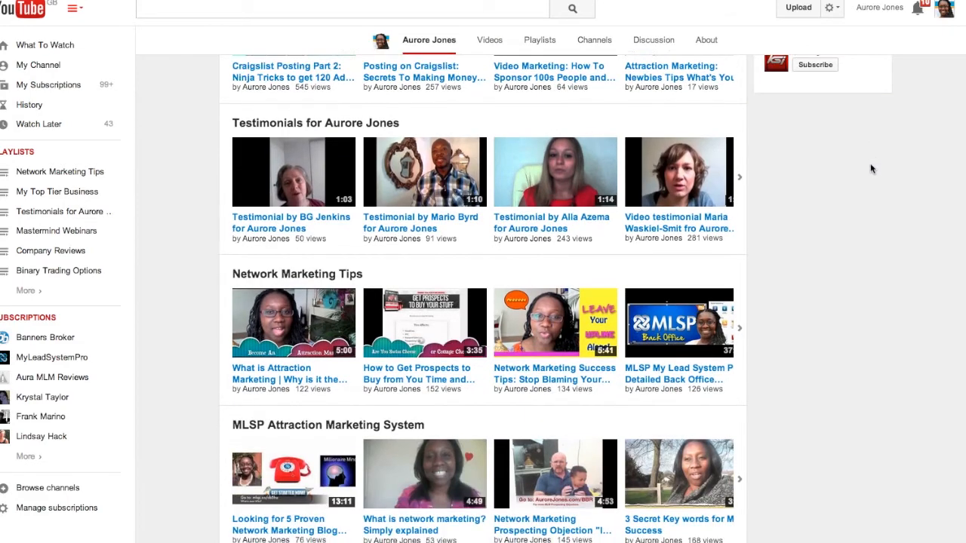
scroll("down", 3)
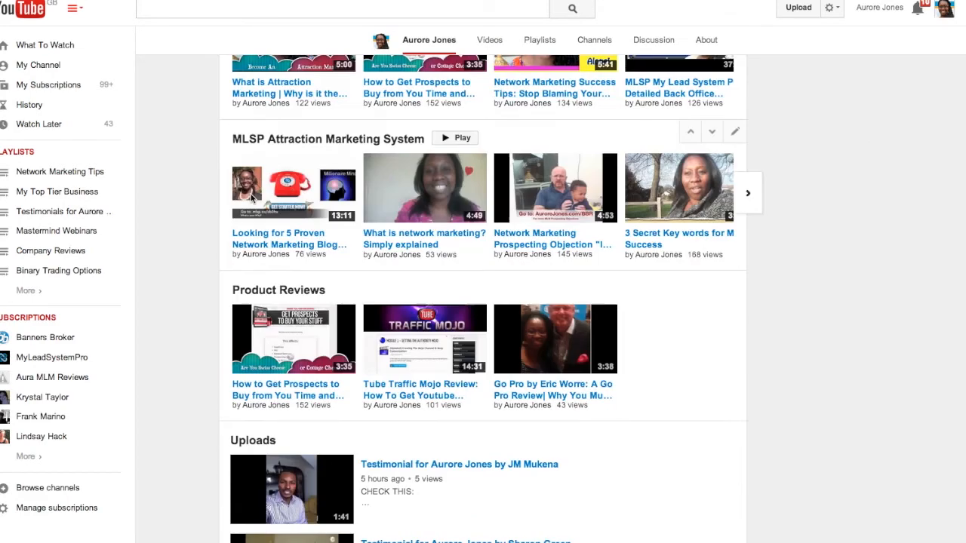
scroll("down", 3)
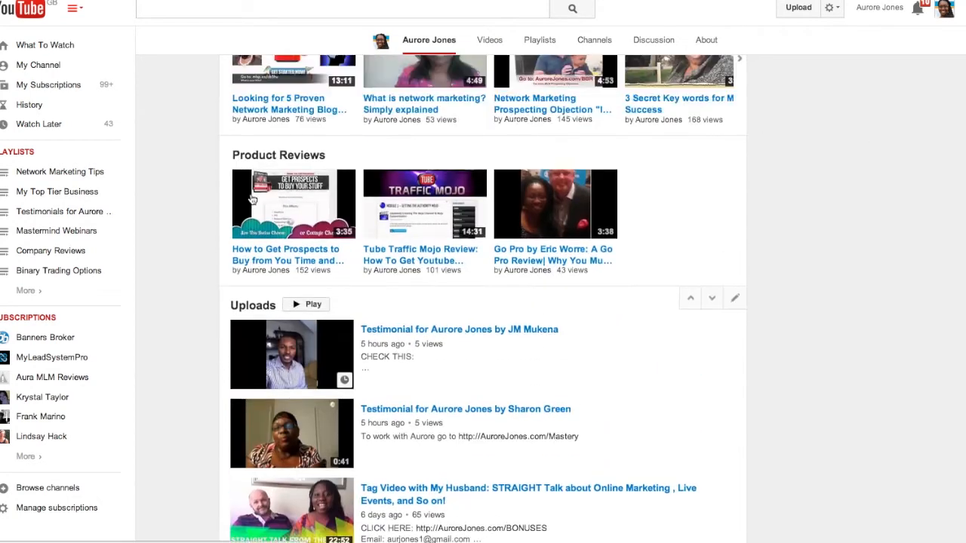
scroll("up", 3)
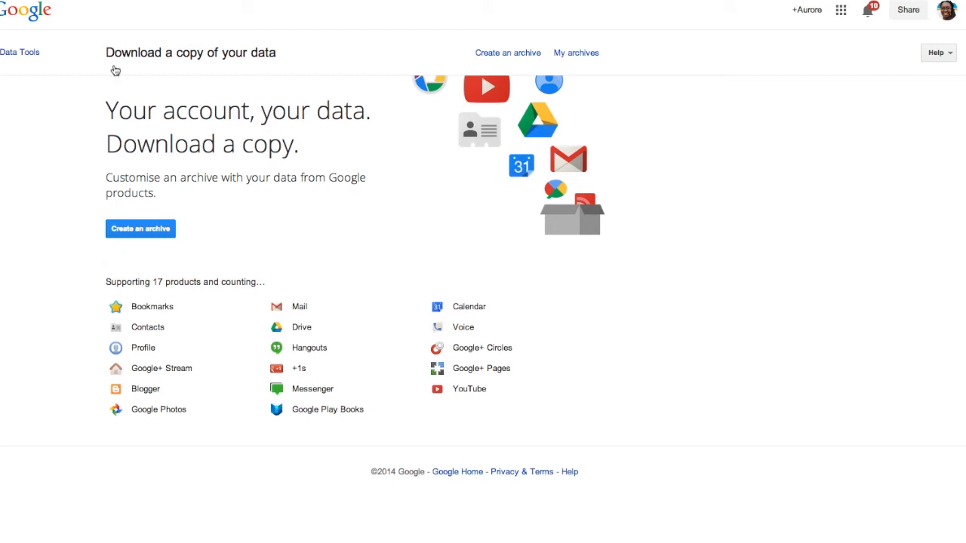
mouse_move(196, 63)
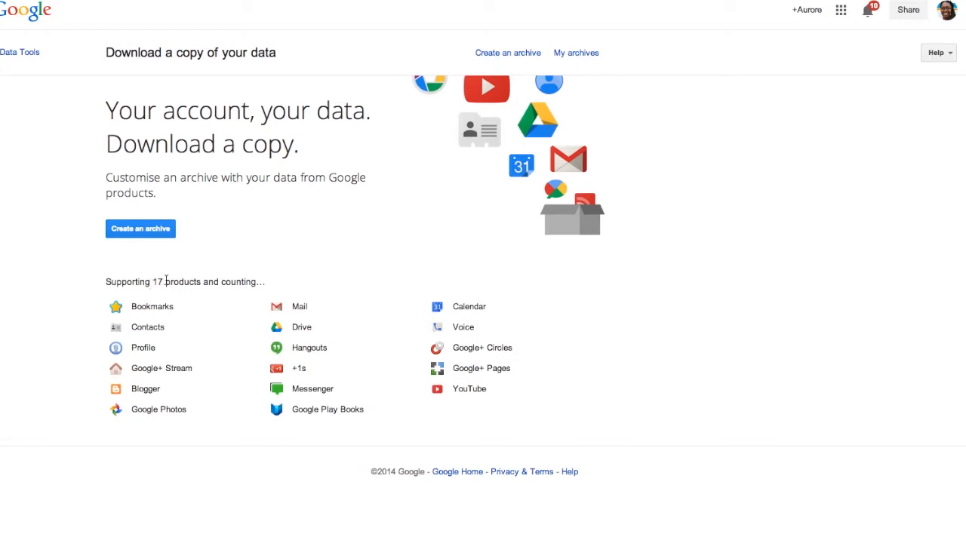
mouse_move(249, 282)
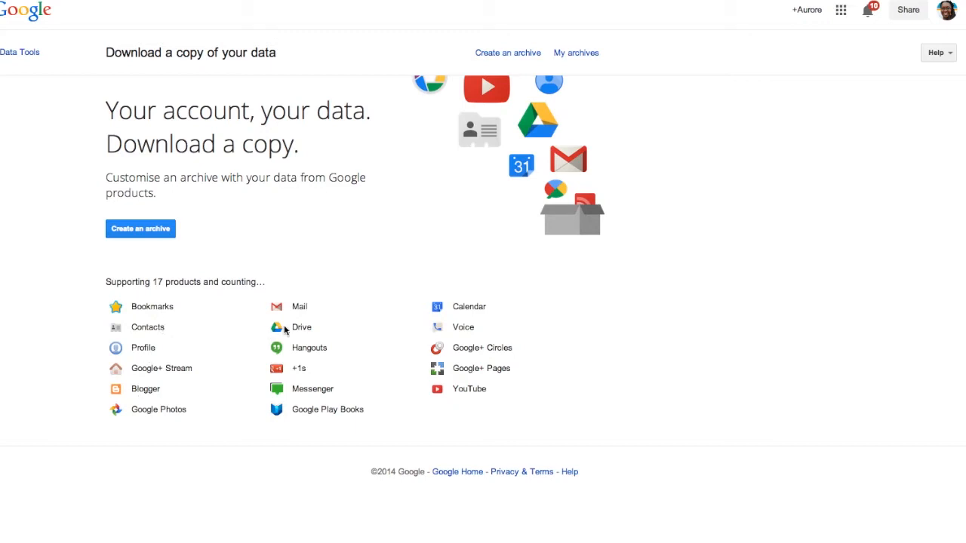
mouse_move(295, 369)
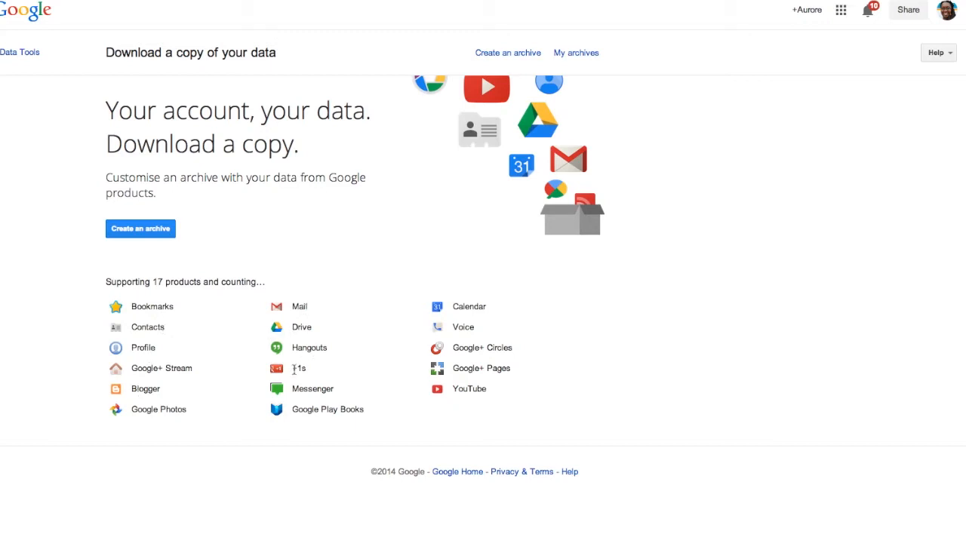
mouse_move(469, 389)
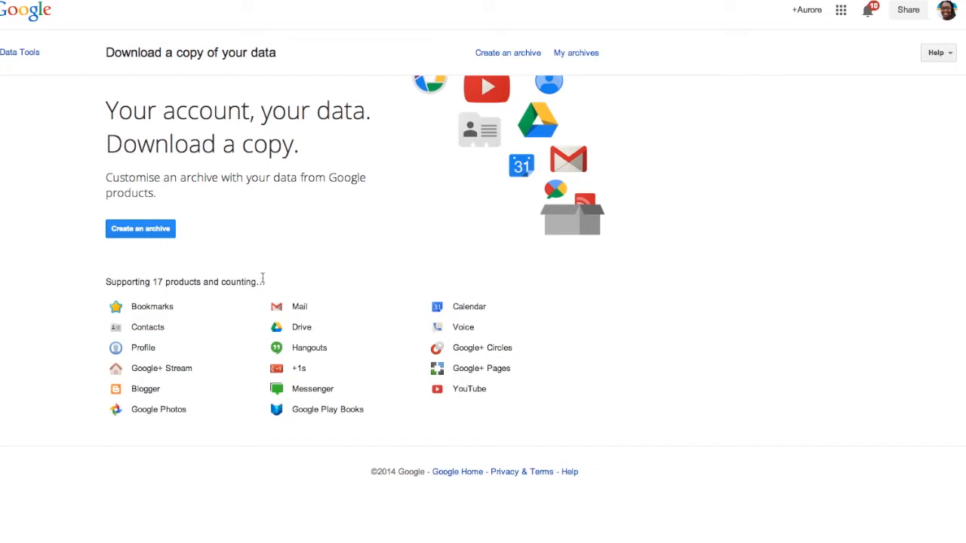
left_click(139, 229)
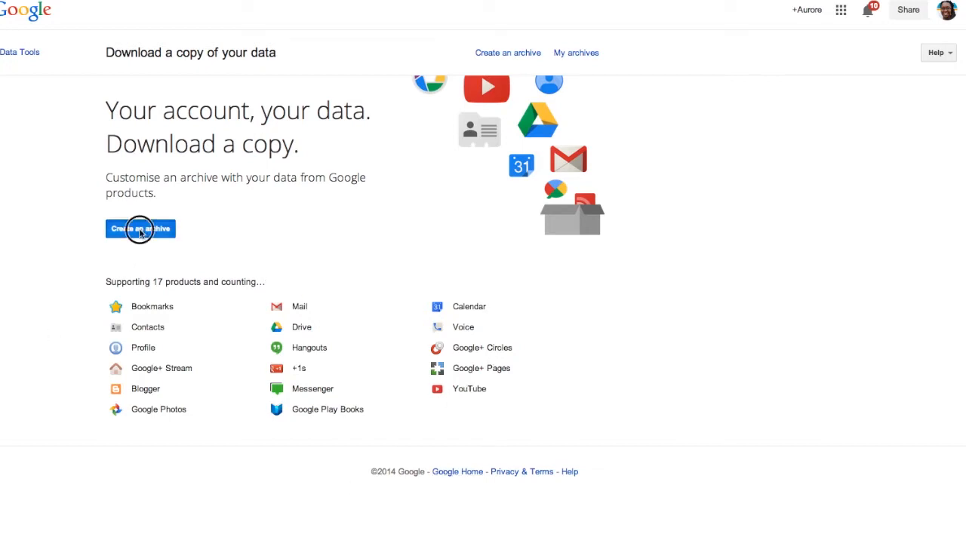
Clear Select all, tick only YouTube under Media, and create the archive
left_click(140, 229)
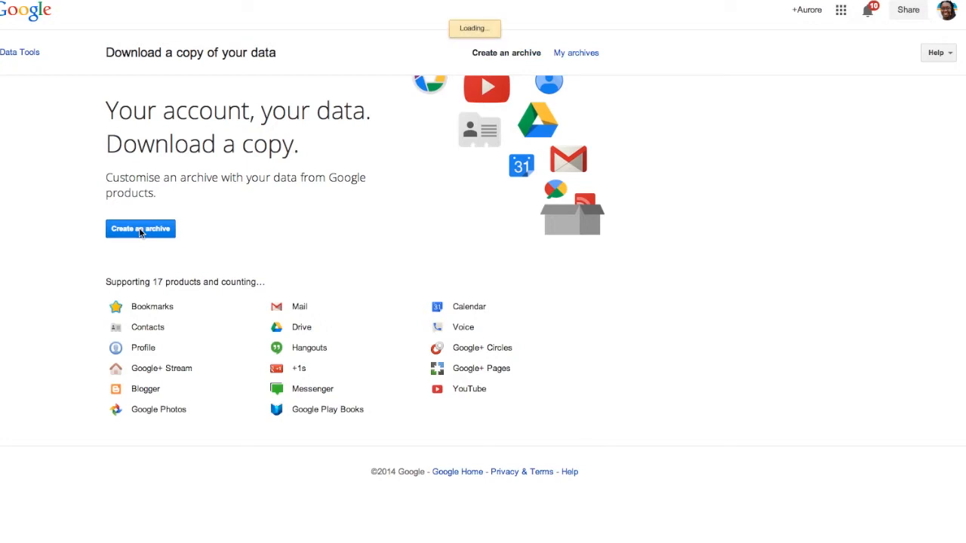
left_click(139, 230)
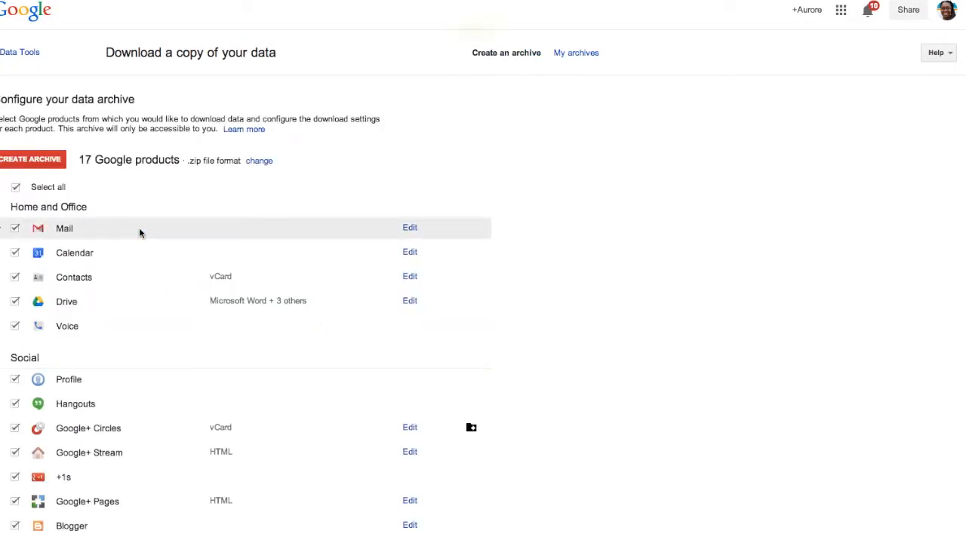
mouse_move(74, 252)
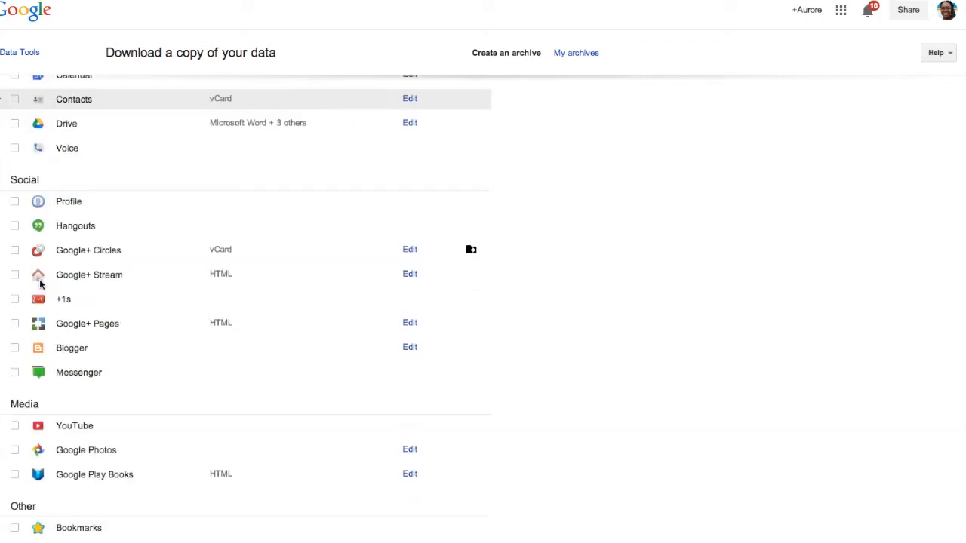
scroll("down", 3)
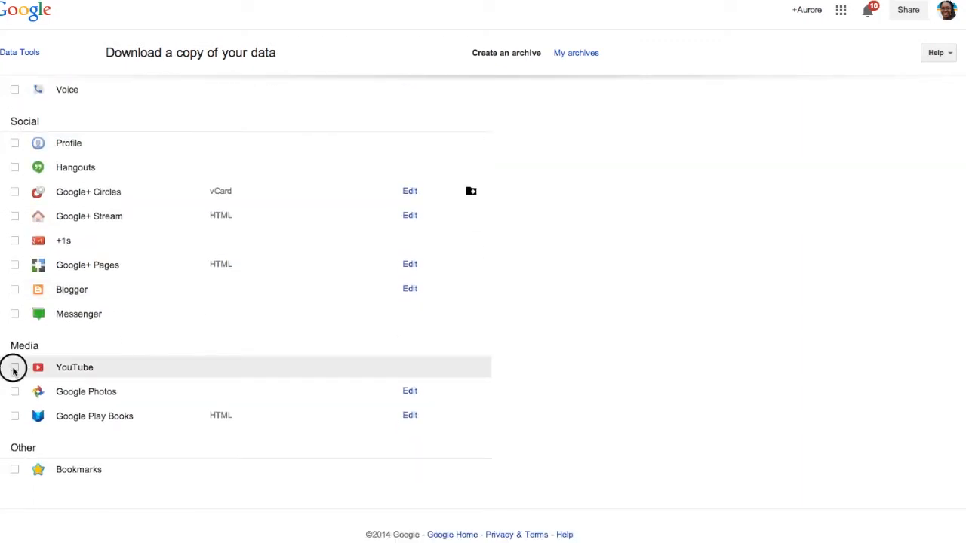
left_click(15, 368)
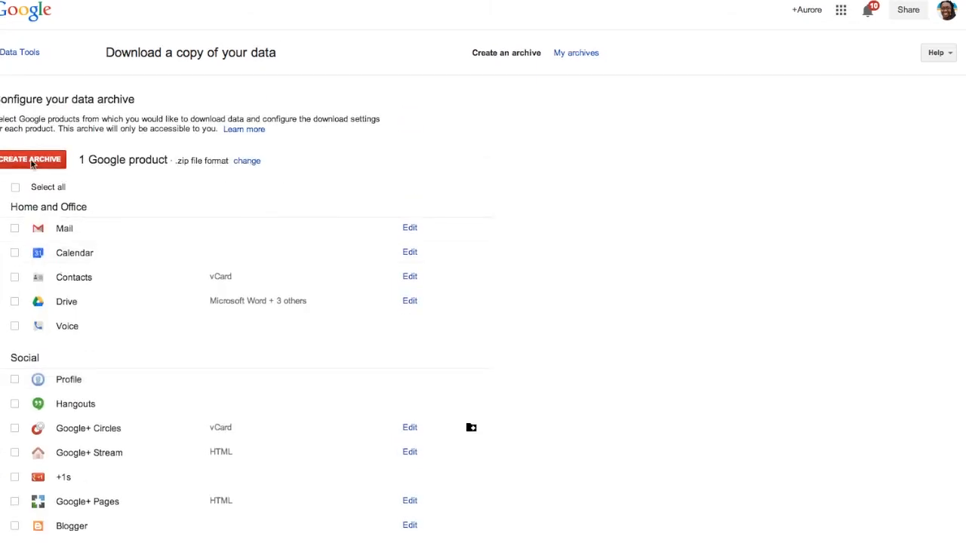
left_click(30, 160)
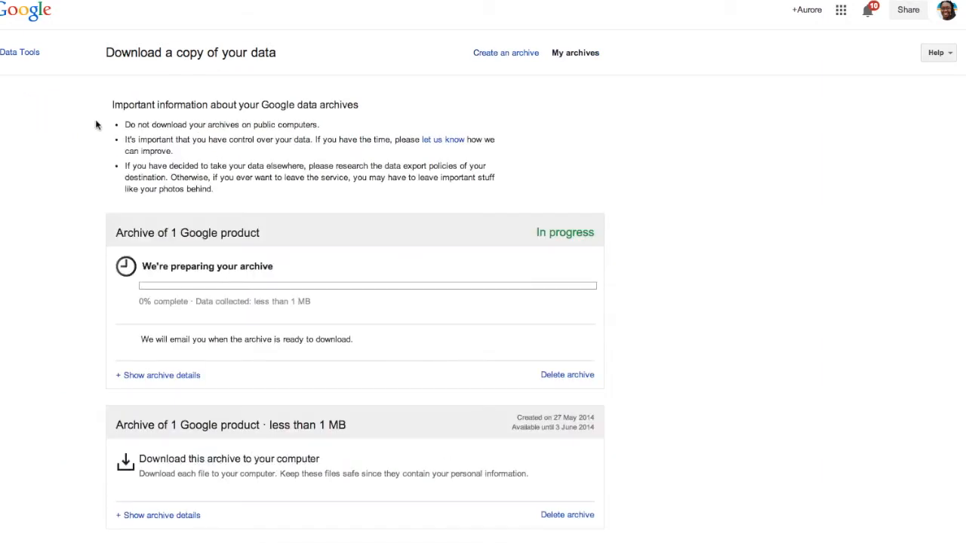
mouse_move(238, 63)
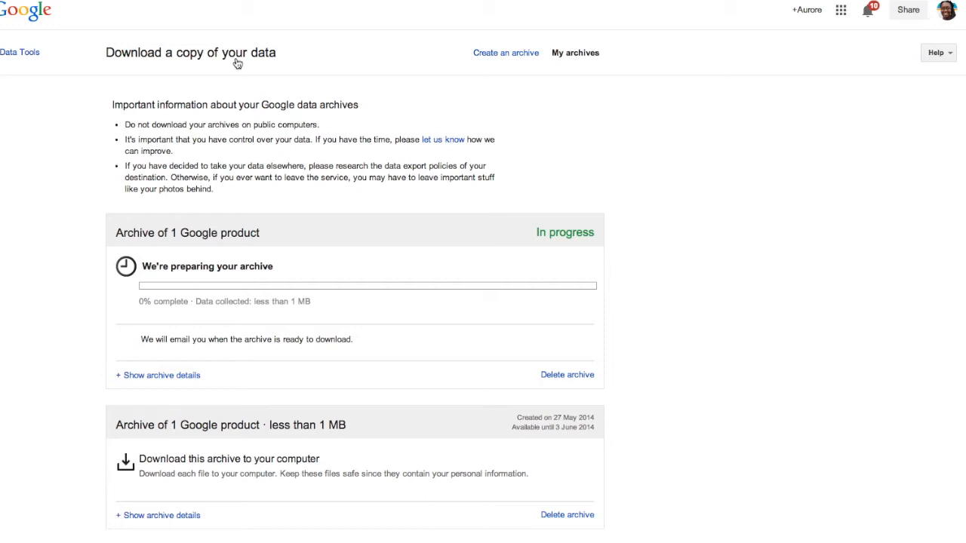
mouse_move(172, 217)
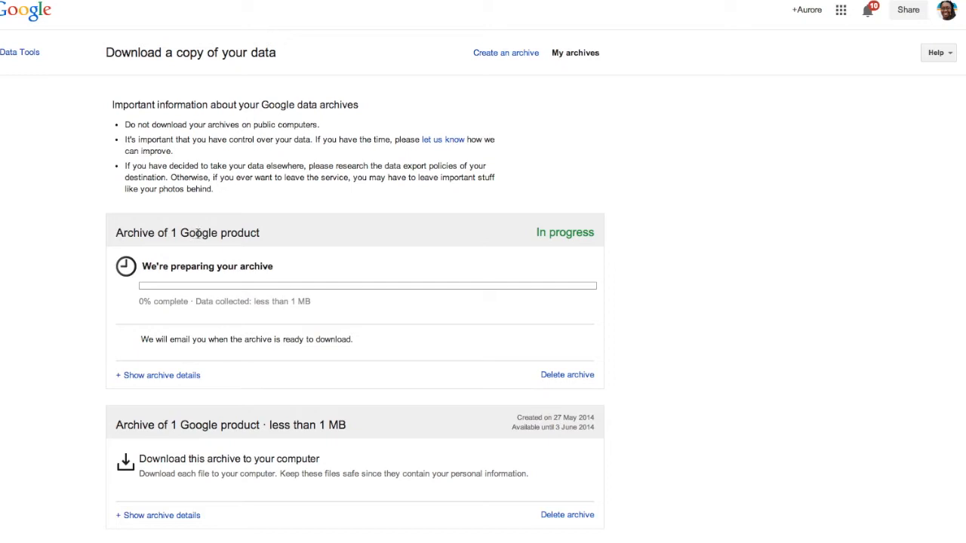
mouse_move(628, 247)
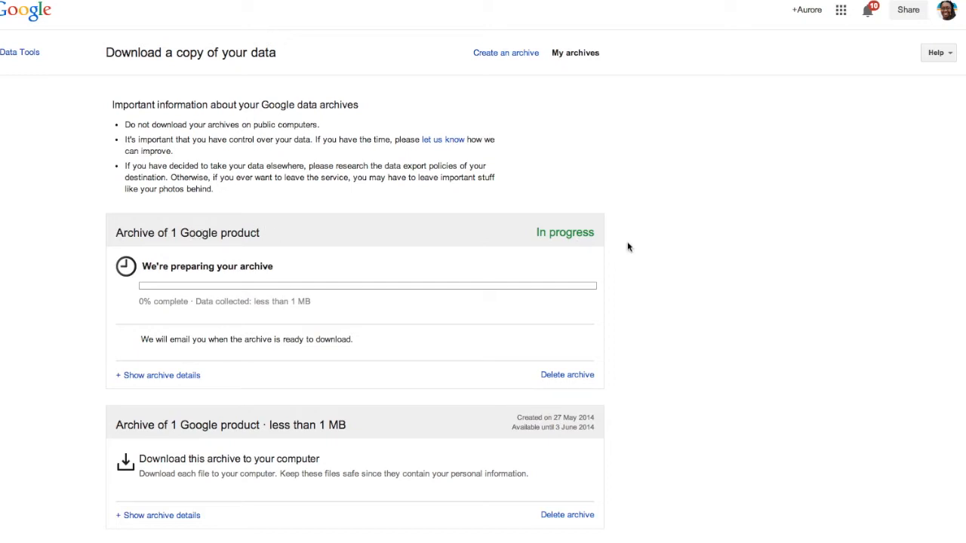
mouse_move(338, 376)
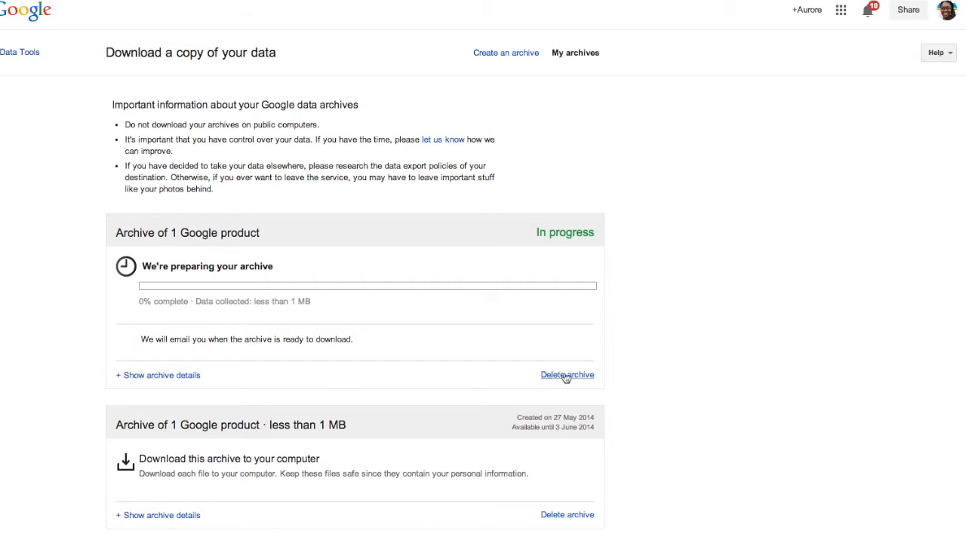
mouse_move(568, 375)
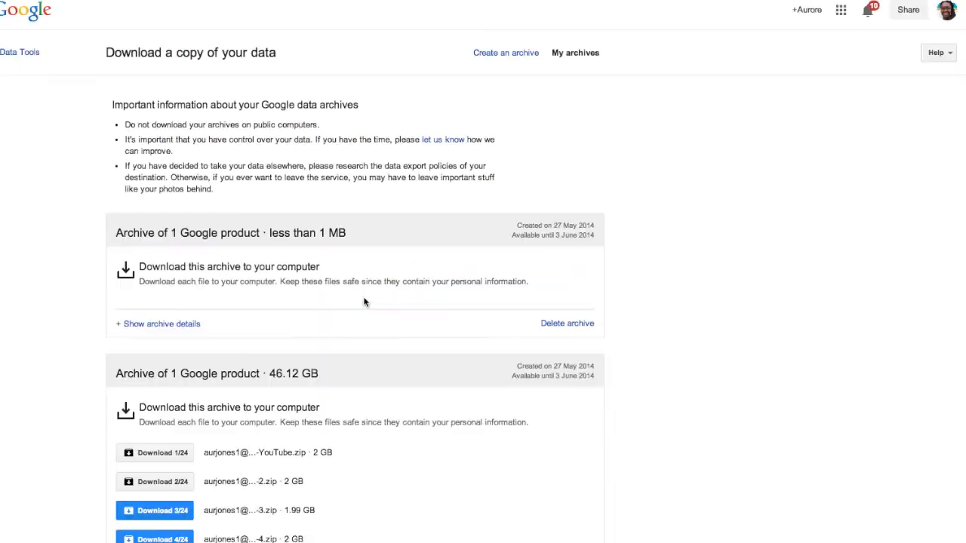
scroll("down", 3)
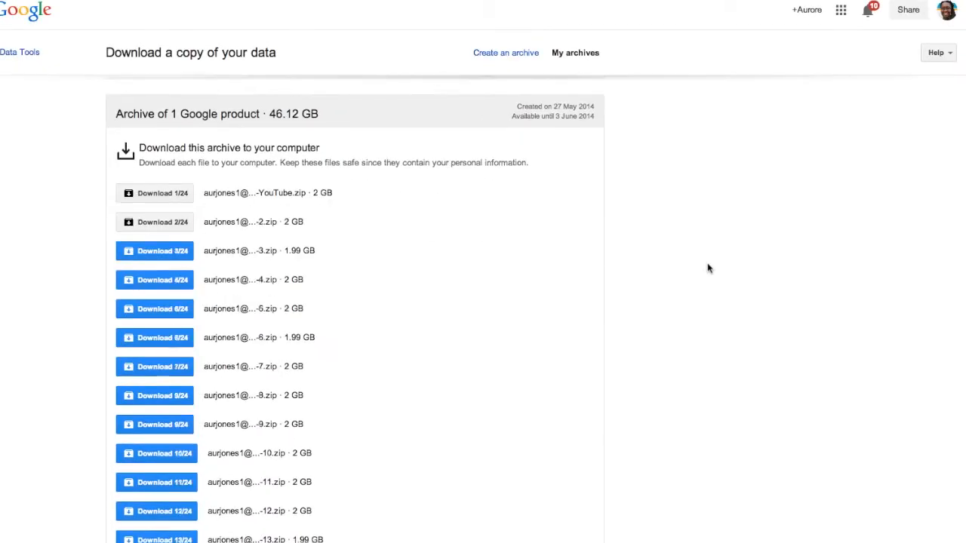
scroll("down", 3)
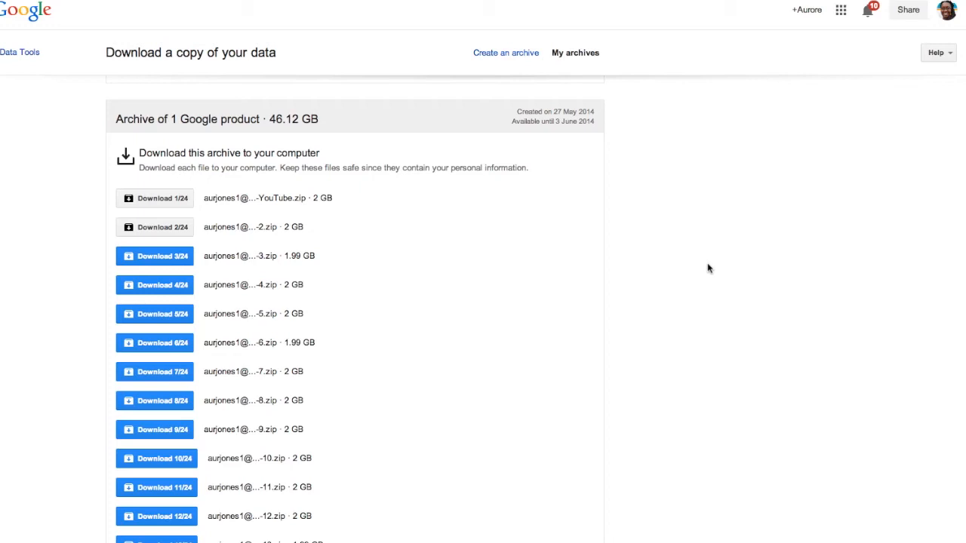
mouse_move(486, 274)
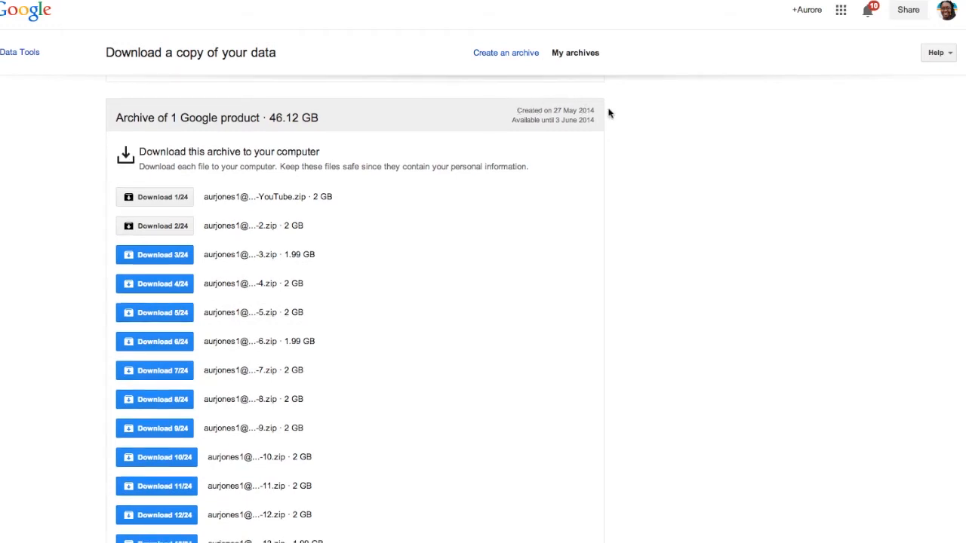
mouse_move(220, 308)
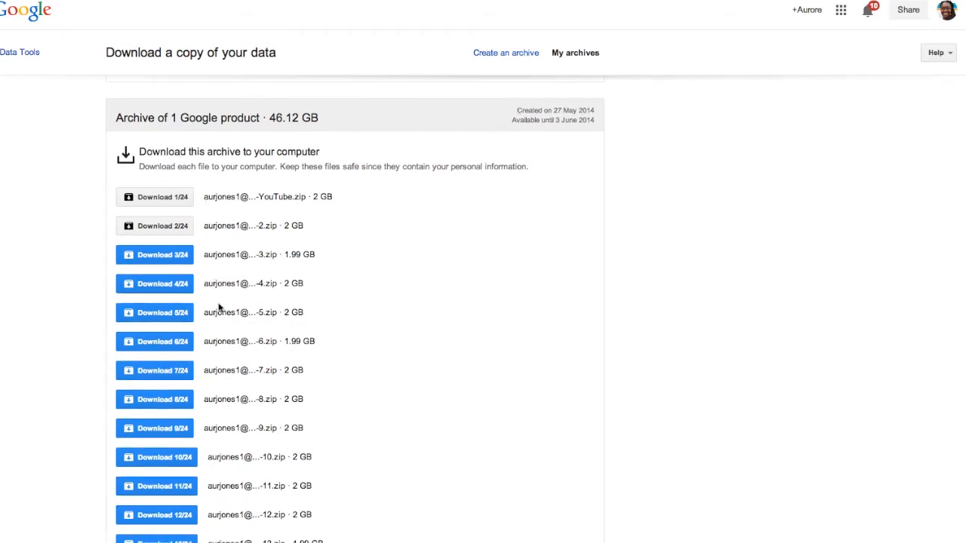
mouse_move(542, 133)
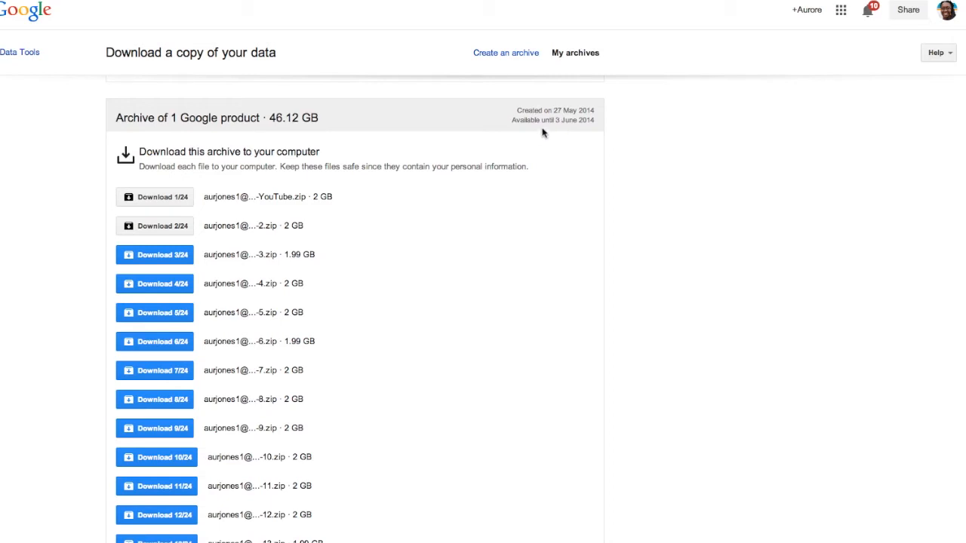
scroll("down", 3)
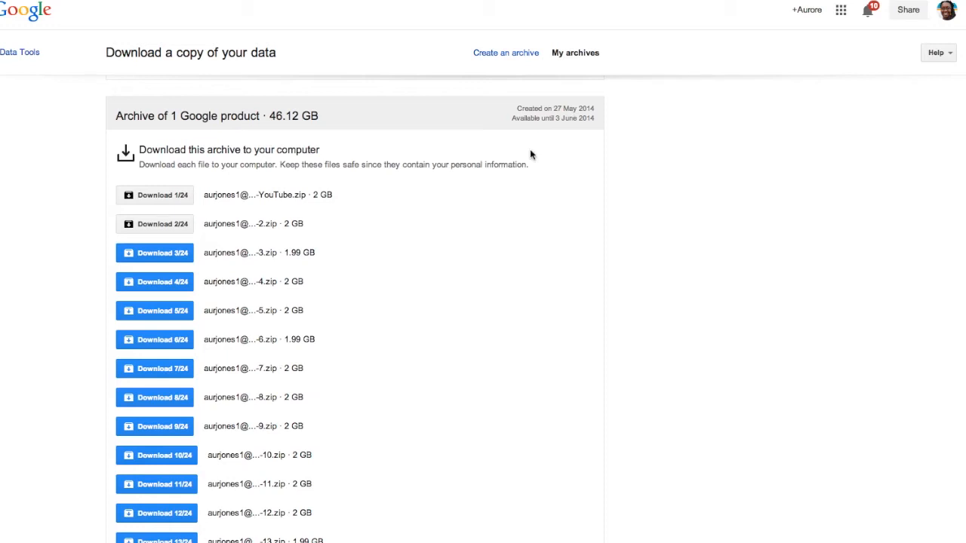
mouse_move(178, 179)
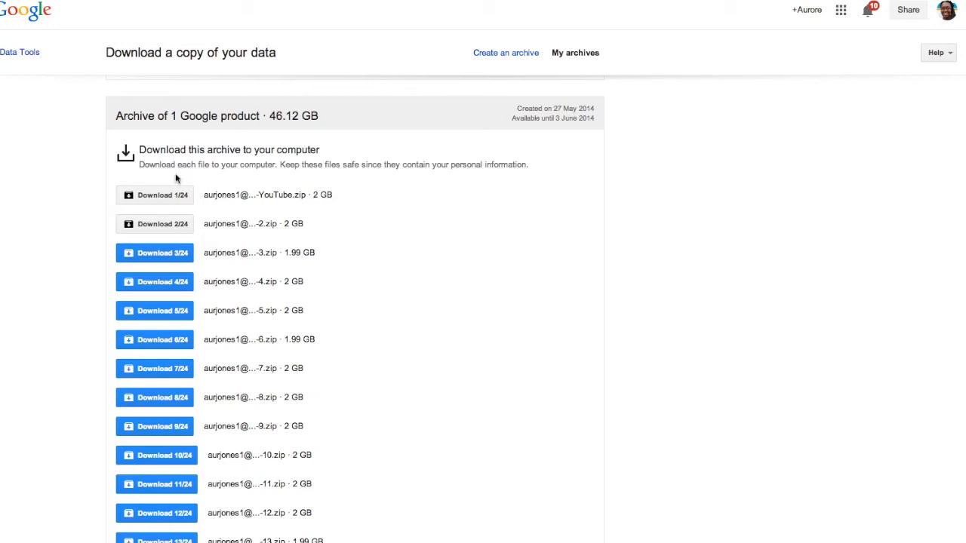
mouse_move(167, 329)
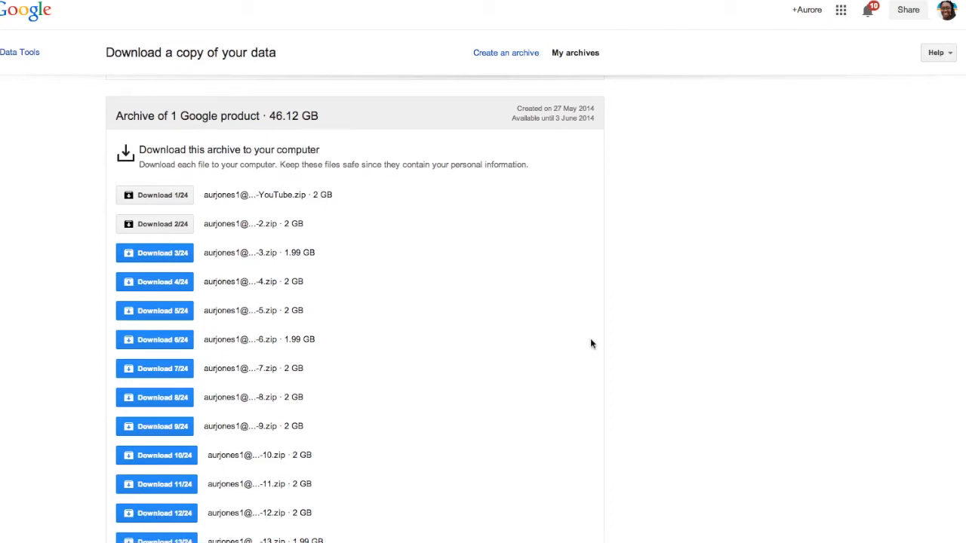
Download zip parts 1/24 and 2/24, checking the list continues to 24/24
left_click(154, 194)
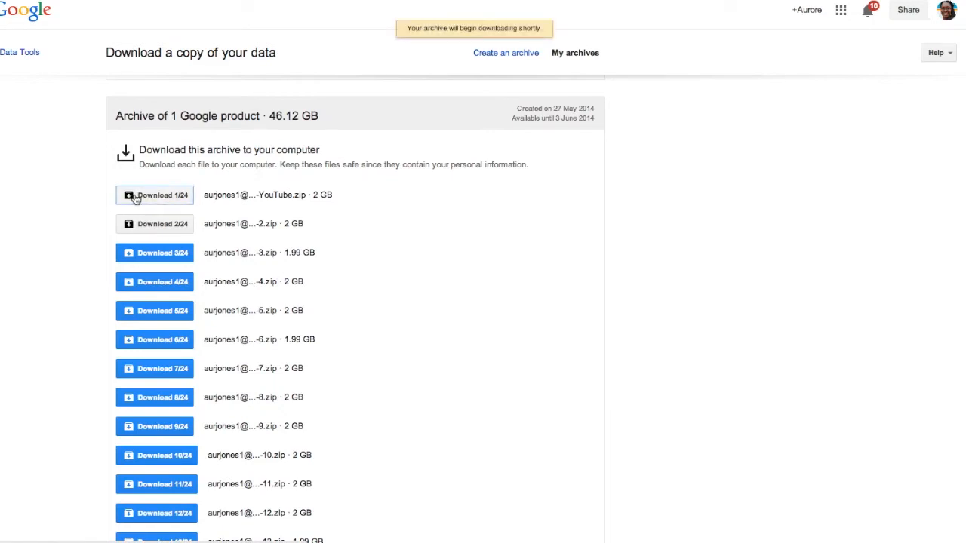
left_click(154, 194)
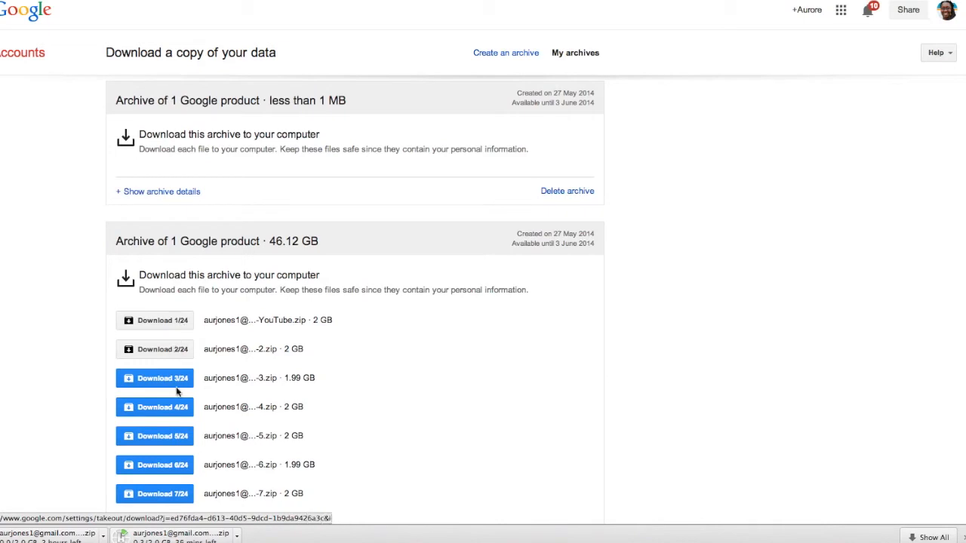
scroll("down", 3)
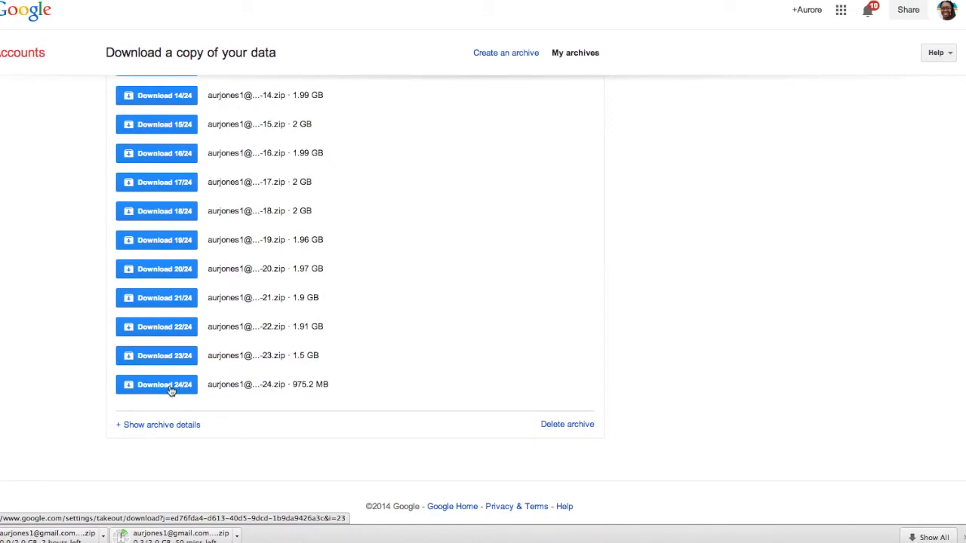
scroll("up", 3)
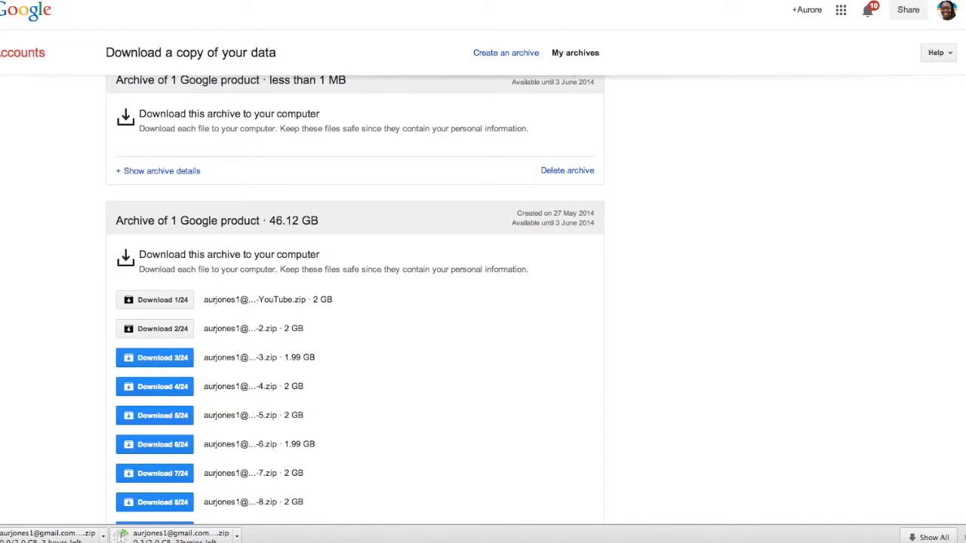
mouse_move(359, 514)
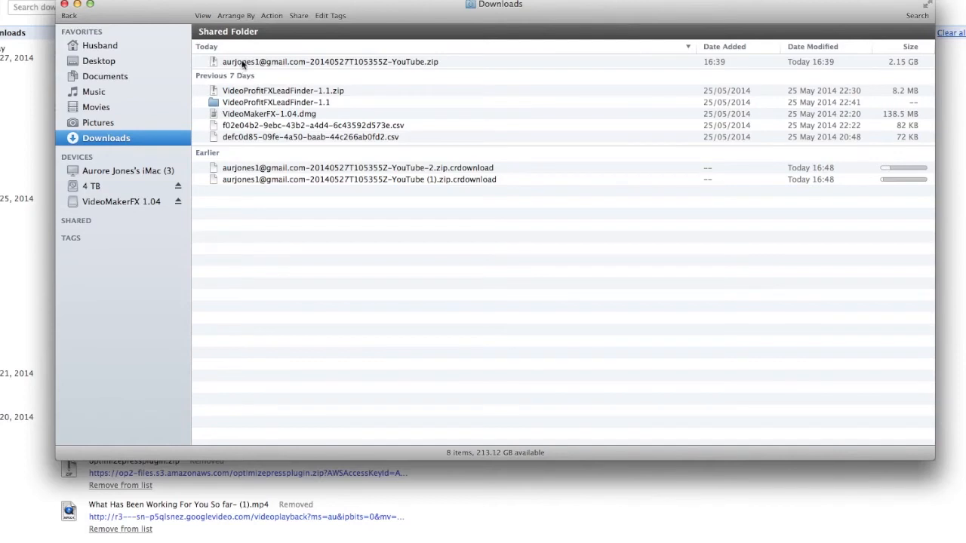
mouse_move(411, 67)
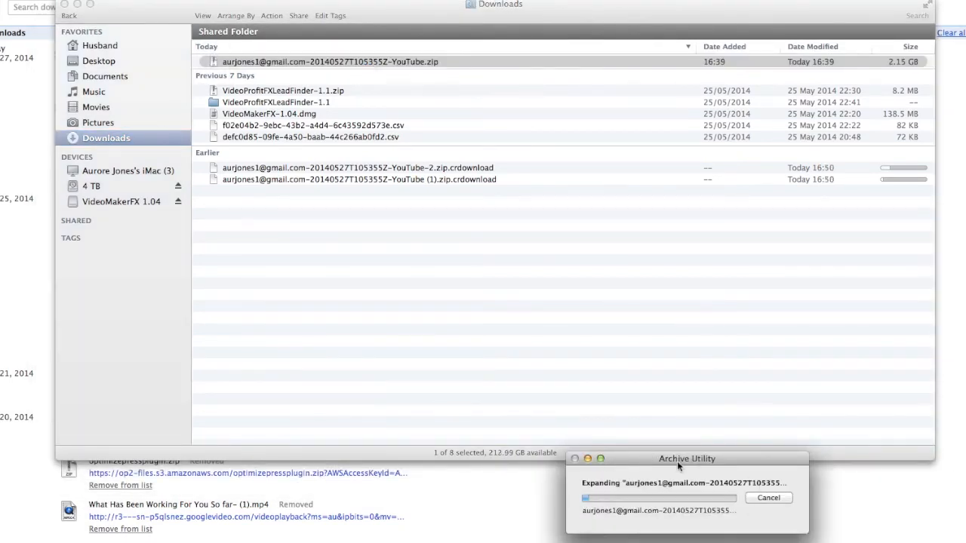
mouse_move(682, 505)
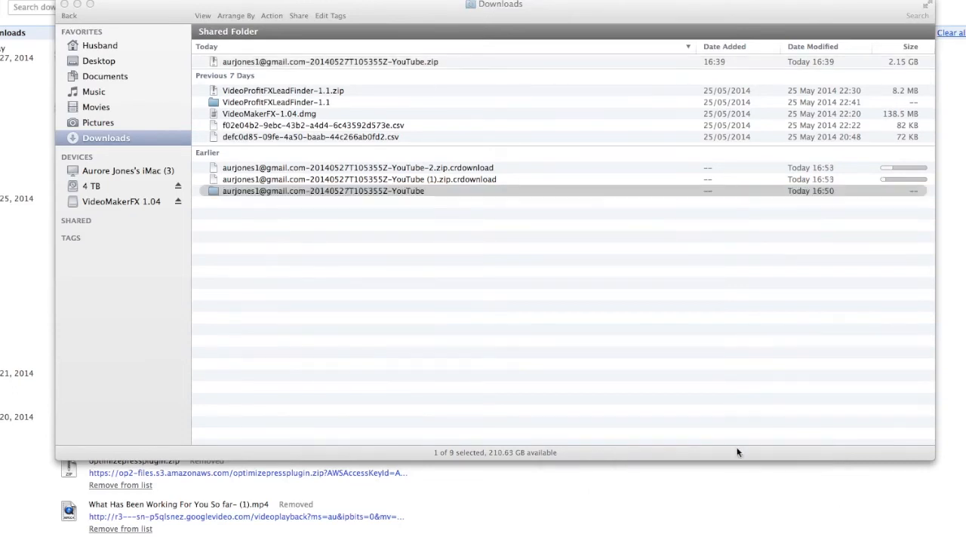
Select the YouTube folder expanded from the 2.15 GB zip in Downloads
left_click(323, 190)
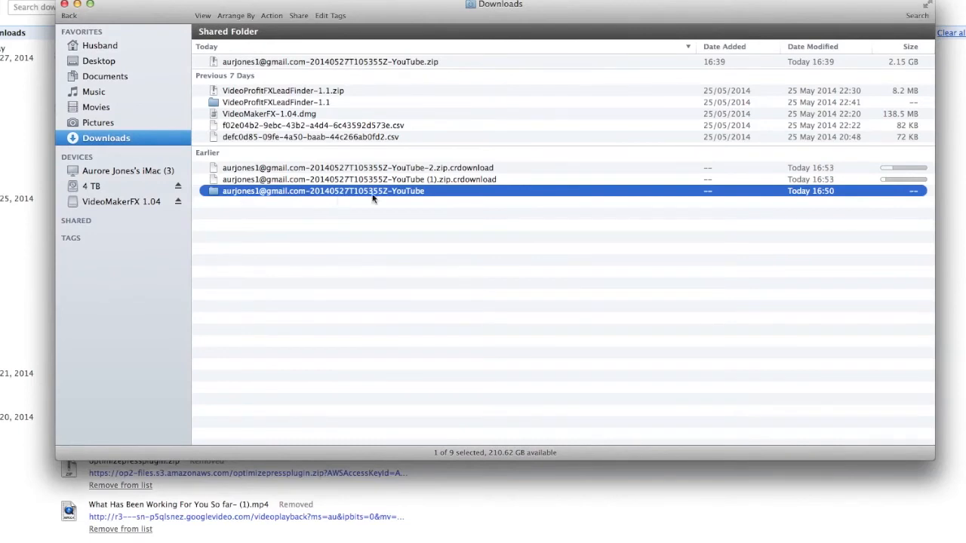
mouse_move(219, 198)
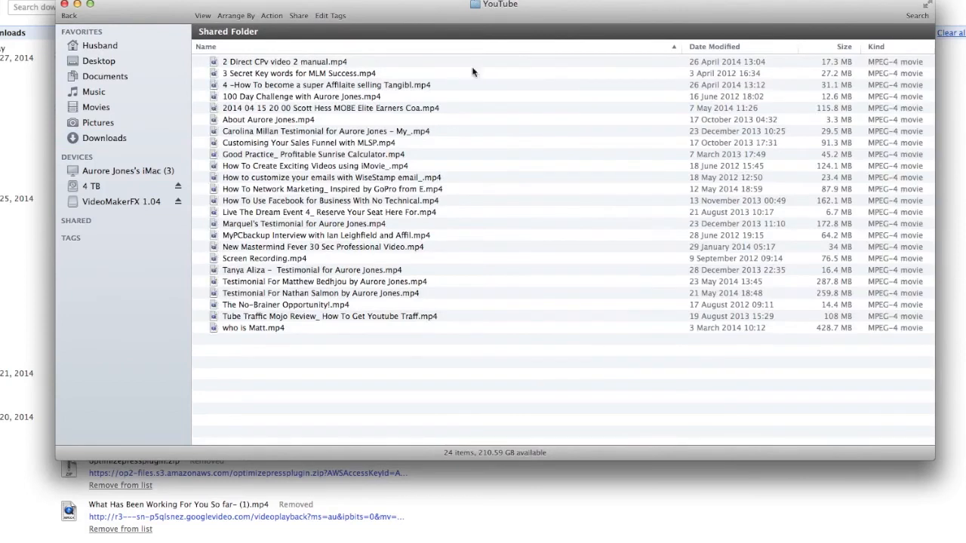
mouse_move(512, 68)
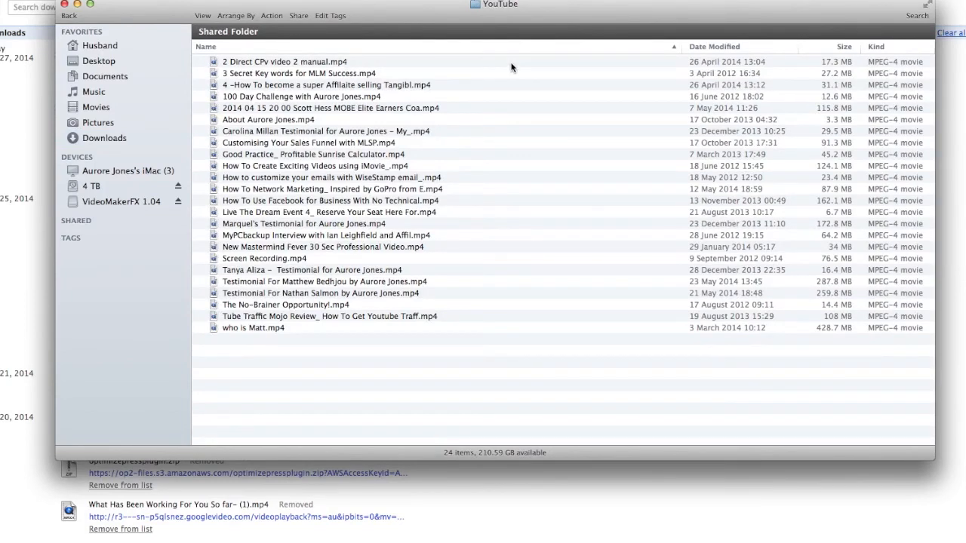
mouse_move(549, 62)
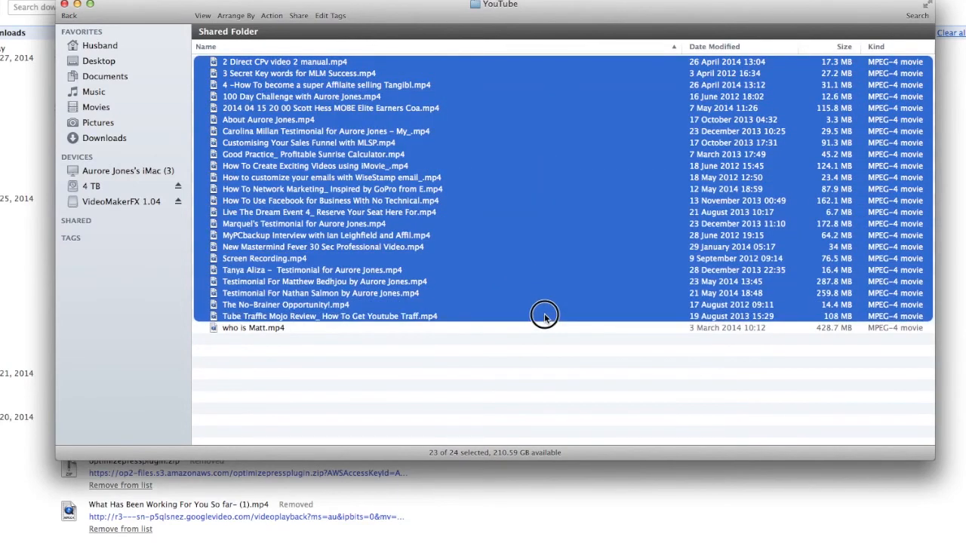
Select the 24 .mp4 videos from the first file through the last one
left_click(253, 327)
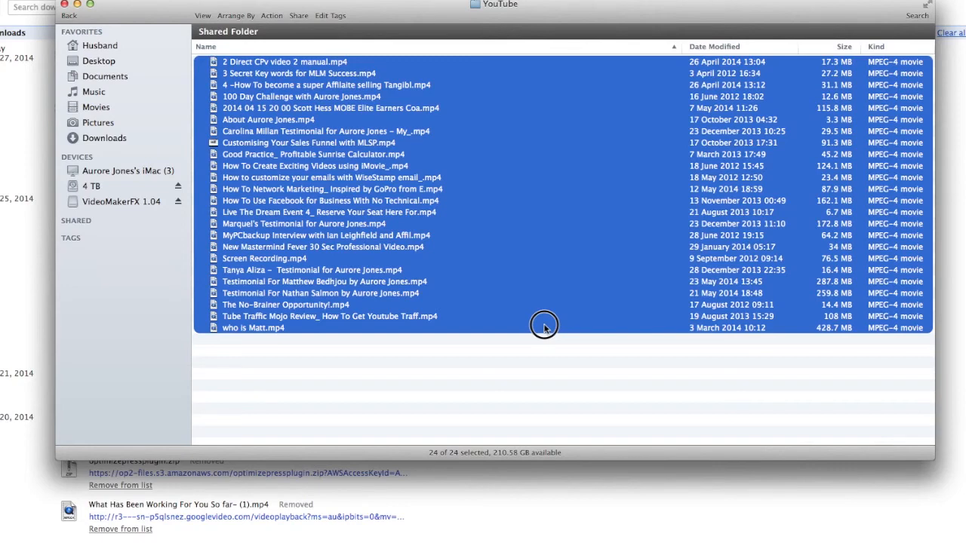
left_click(285, 62)
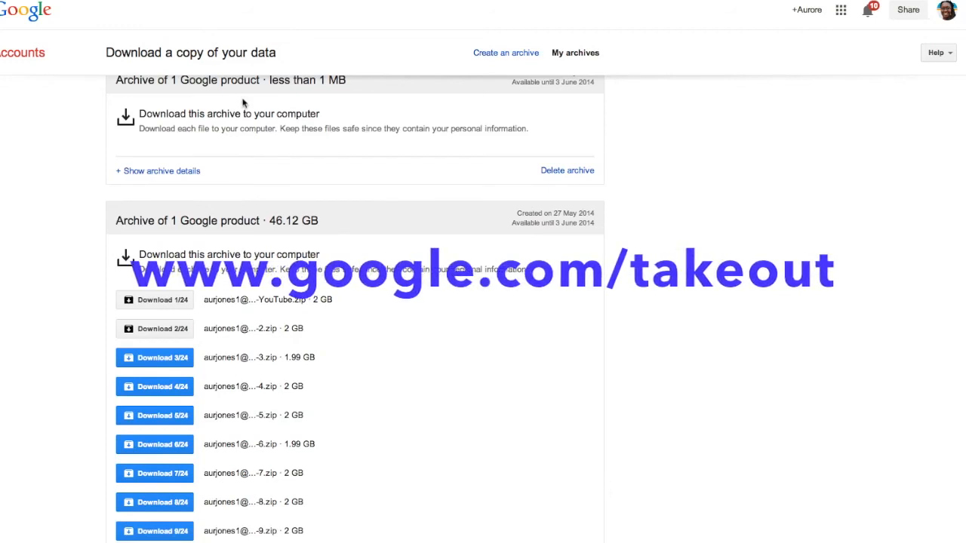
mouse_move(241, 344)
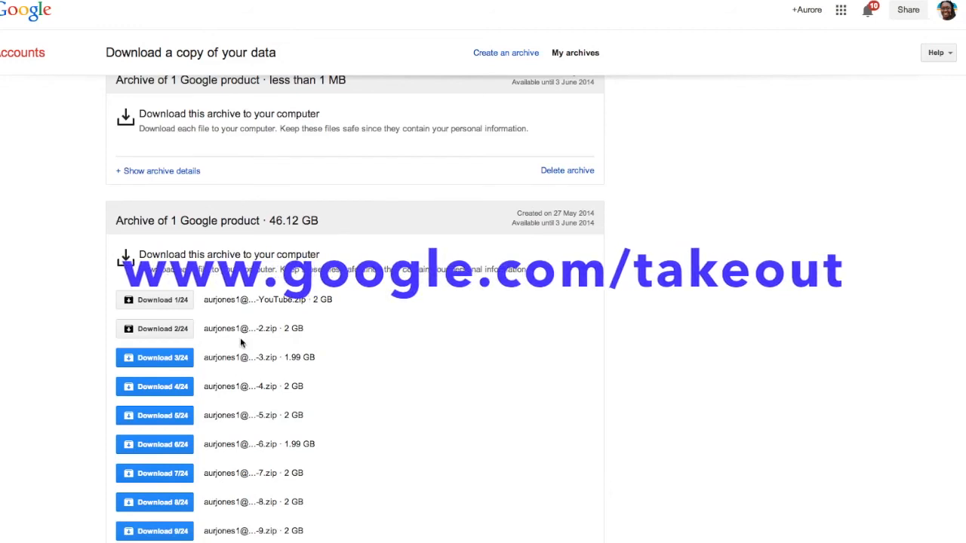
Scroll the My archives download list of the 46.12 GB archive's 24 parts
scroll("down", 3)
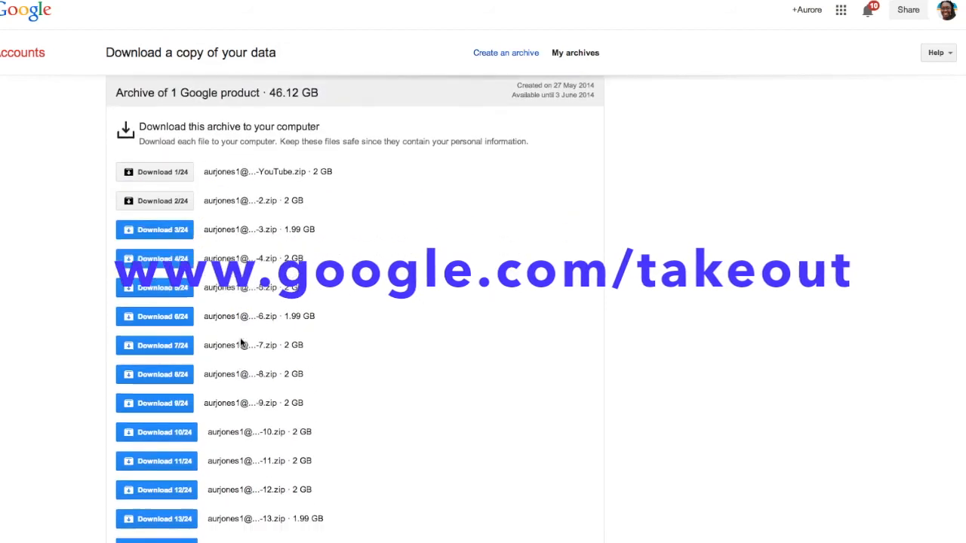
scroll("down", 3)
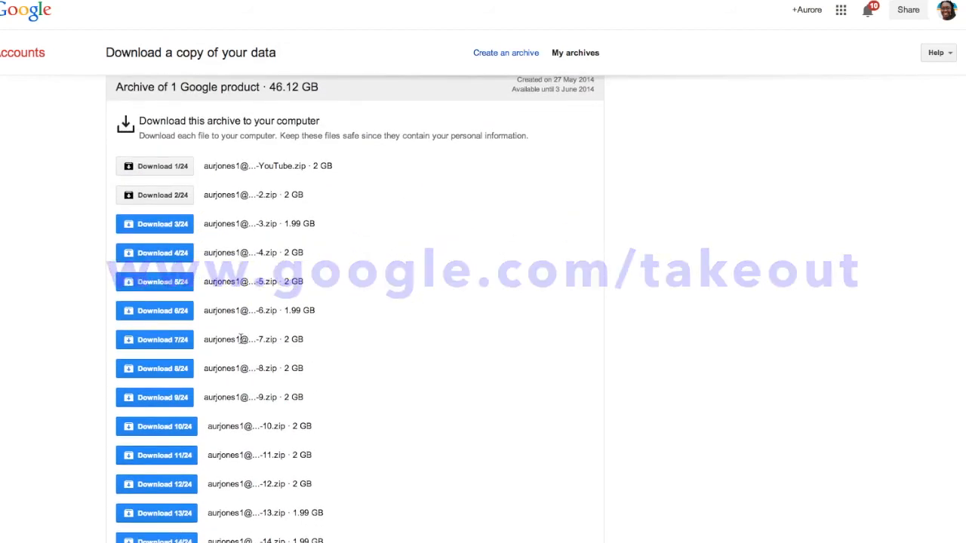